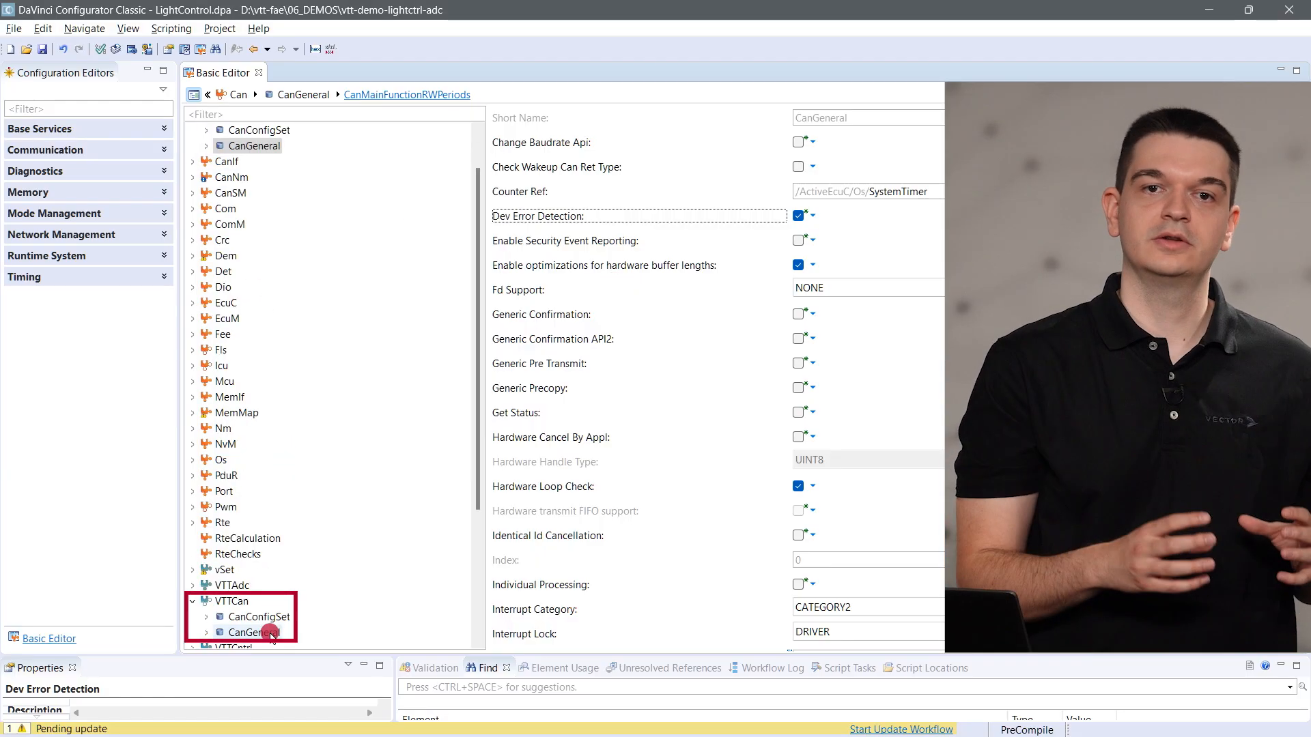
Step: Disable Dev Error Detection in Can CanGeneral and confirm VTTCan CanGeneral mirrors it as disabled
{"action": "left_click", "coordinate": [246, 632]}
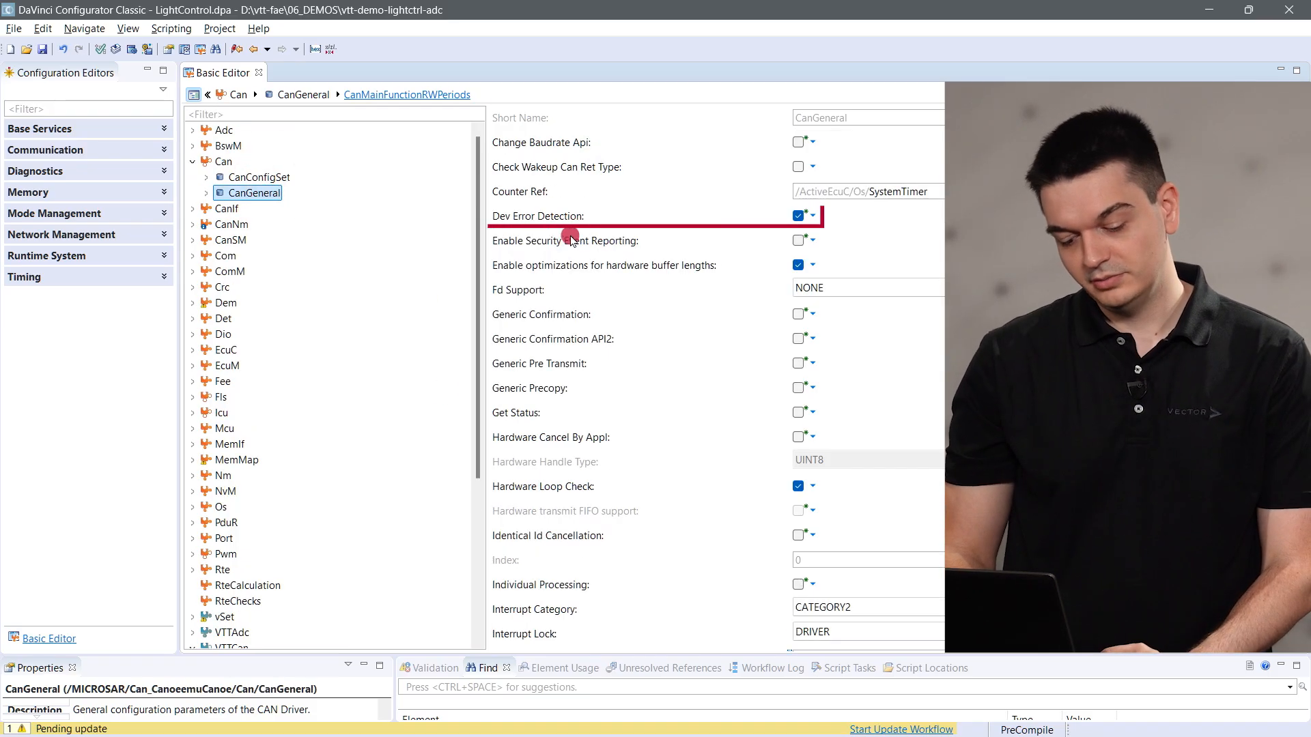
{"action": "left_click", "coordinate": [798, 215]}
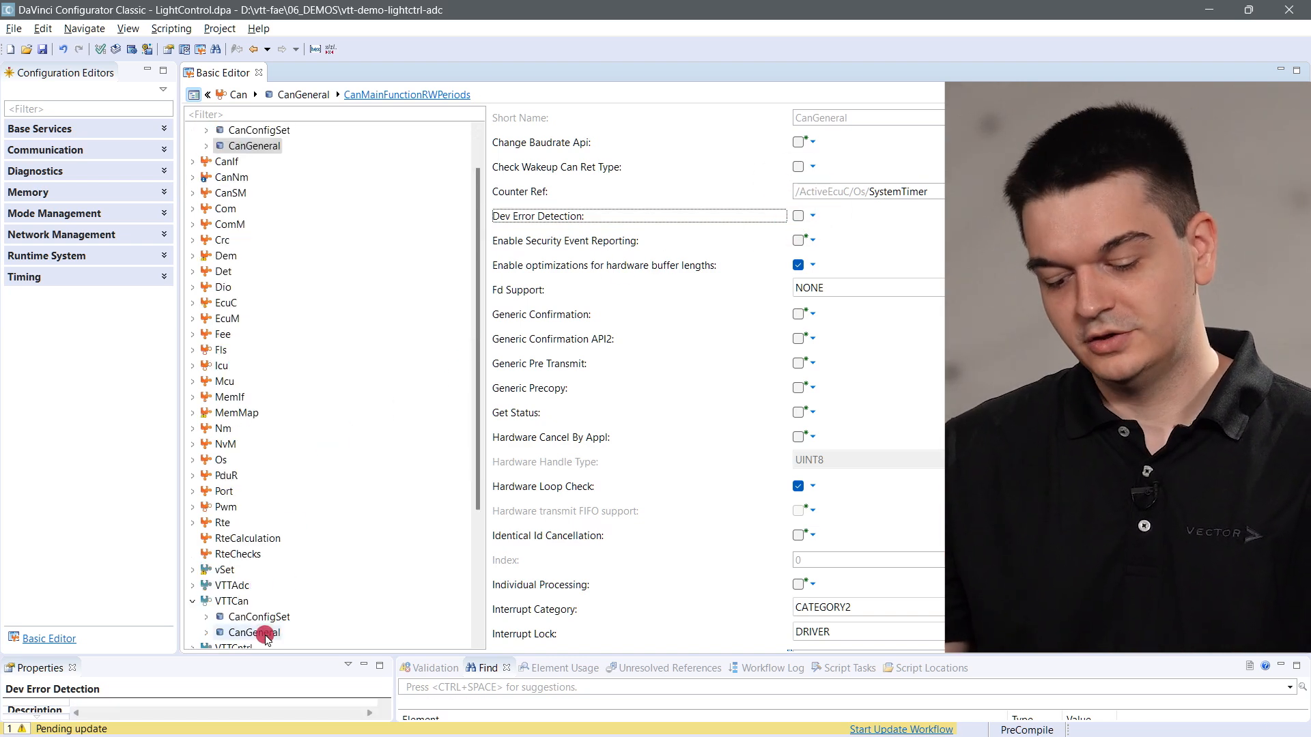
{"action": "left_click", "coordinate": [252, 632]}
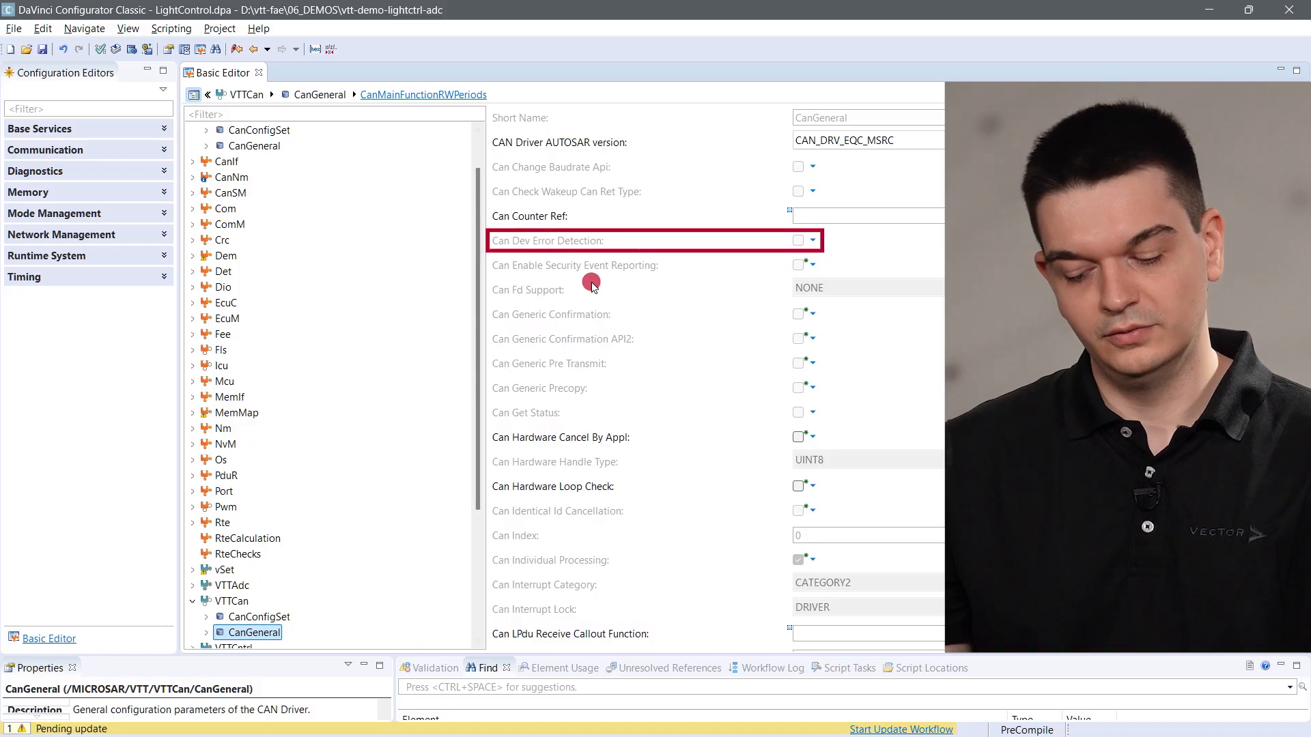